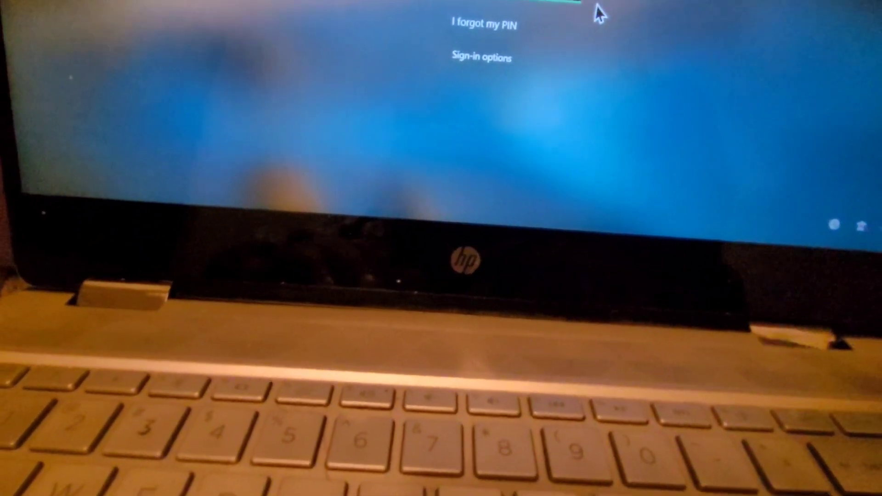
# Reach the Reset this PC confirmation from the sign-in screen's Power options
pyautogui.click(481, 57)
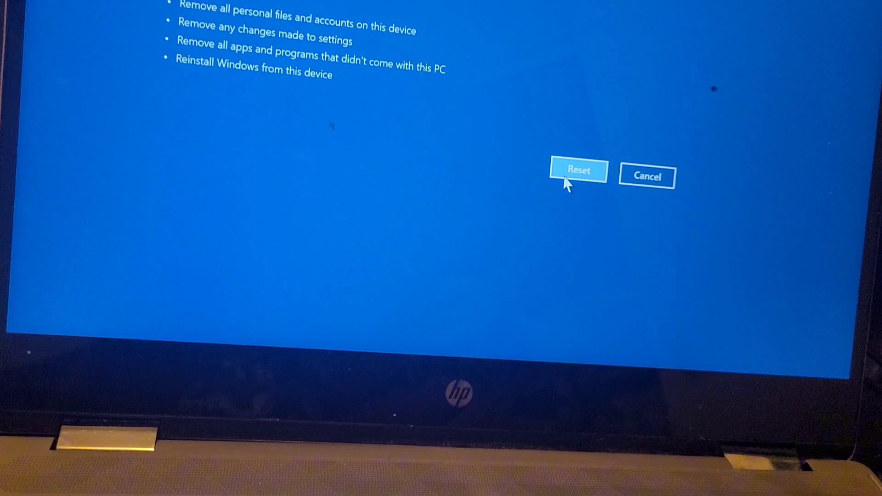
# Confirm Reset to remove all files, apps and settings and reinstall Windows
pyautogui.click(578, 172)
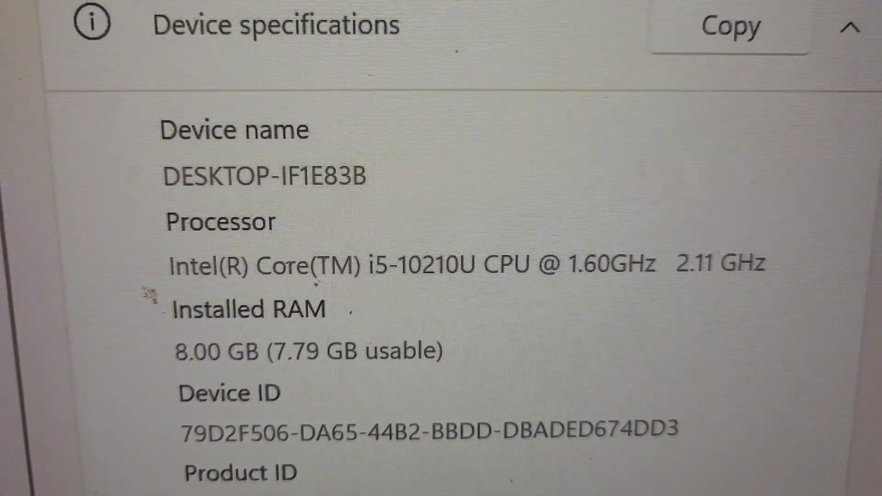
pyautogui.scroll(-3)
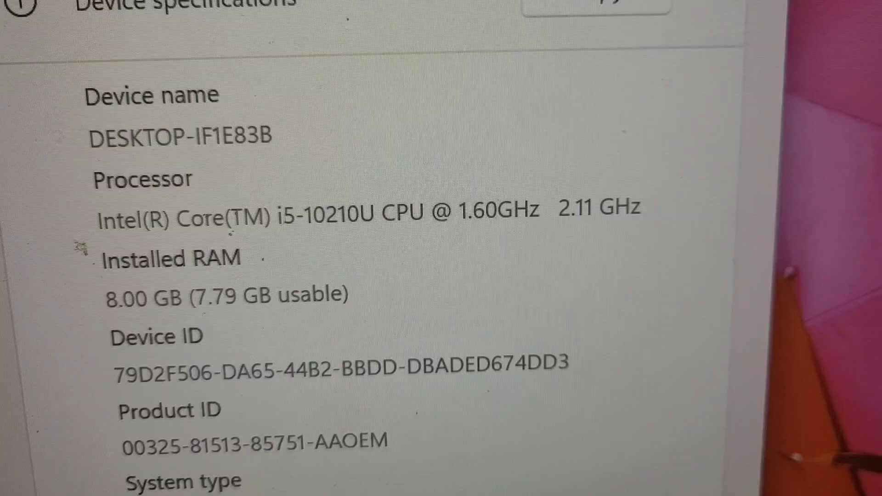
pyautogui.scroll(-3)
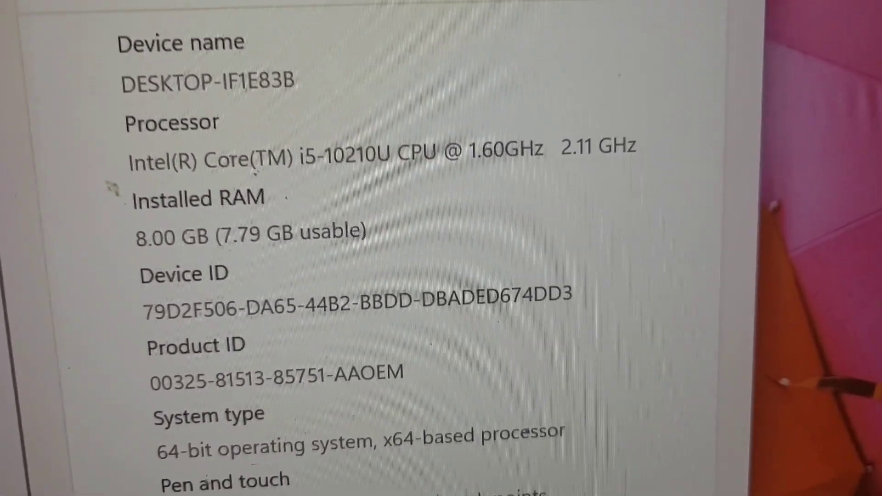
pyautogui.scroll(-3)
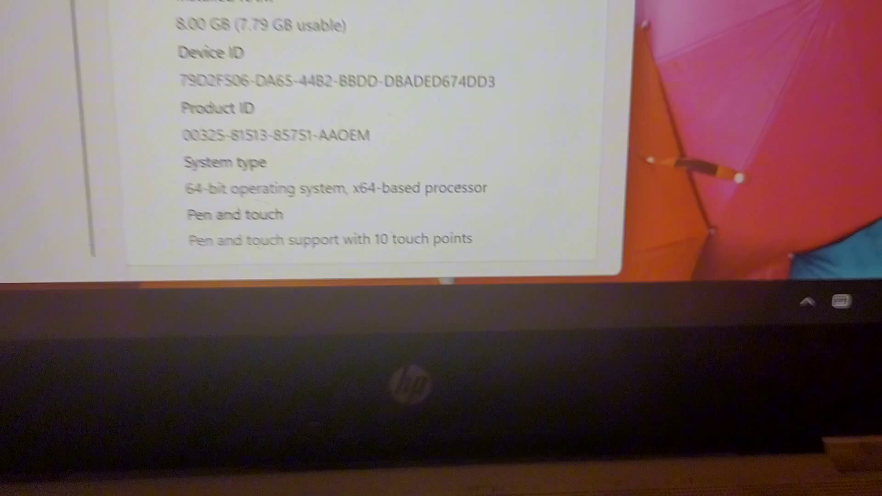